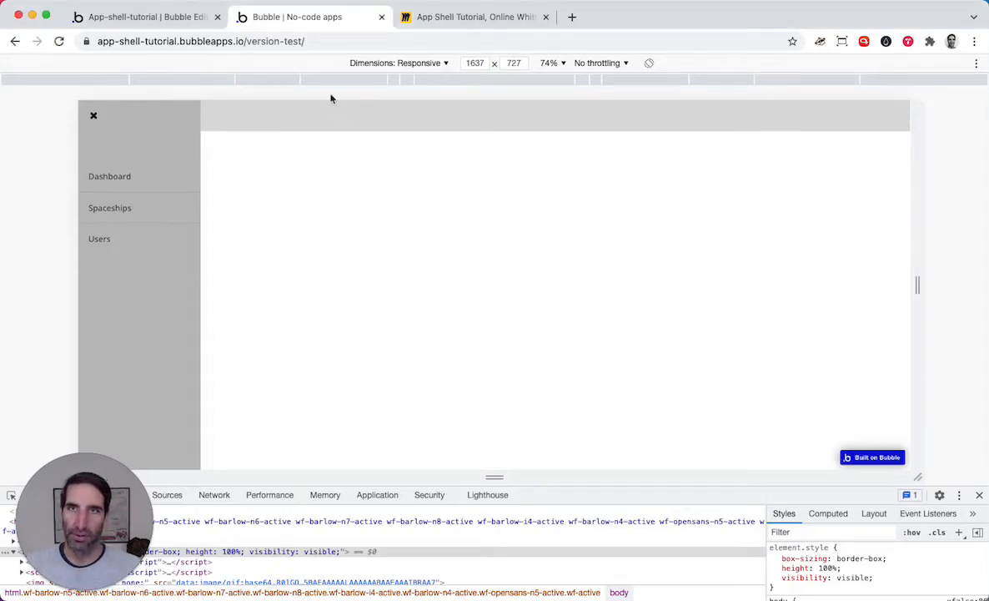
Reload the preview with ?v=dashboard appended to the address to show Group Dashboard
left_click(201, 41)
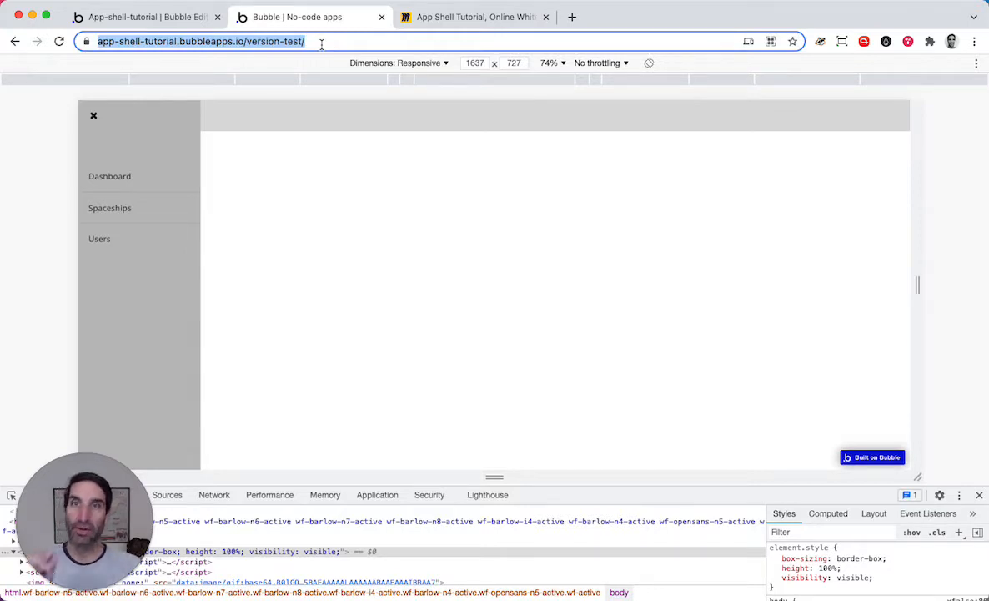
mouse_move(289, 202)
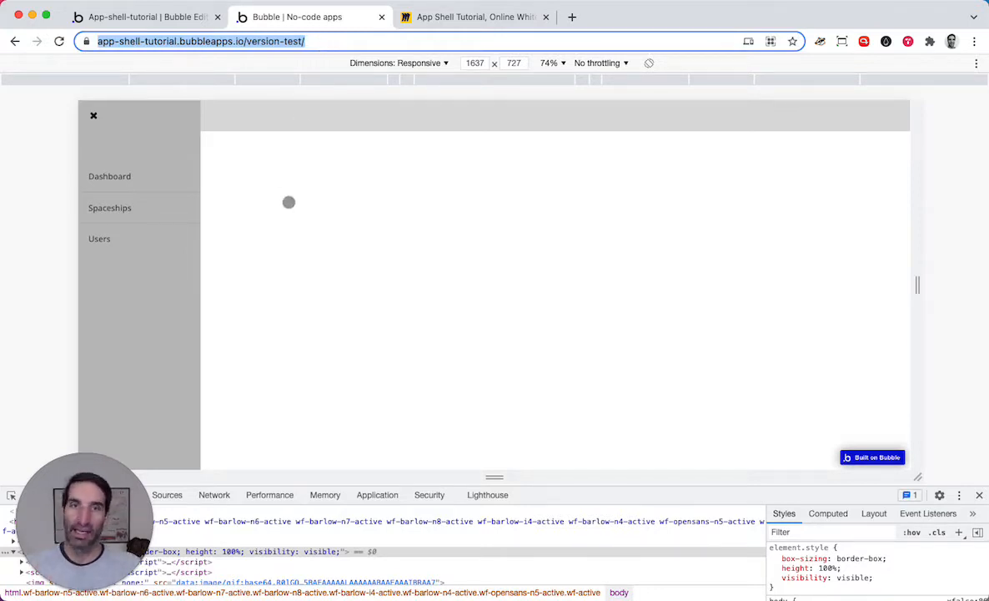
mouse_move(326, 240)
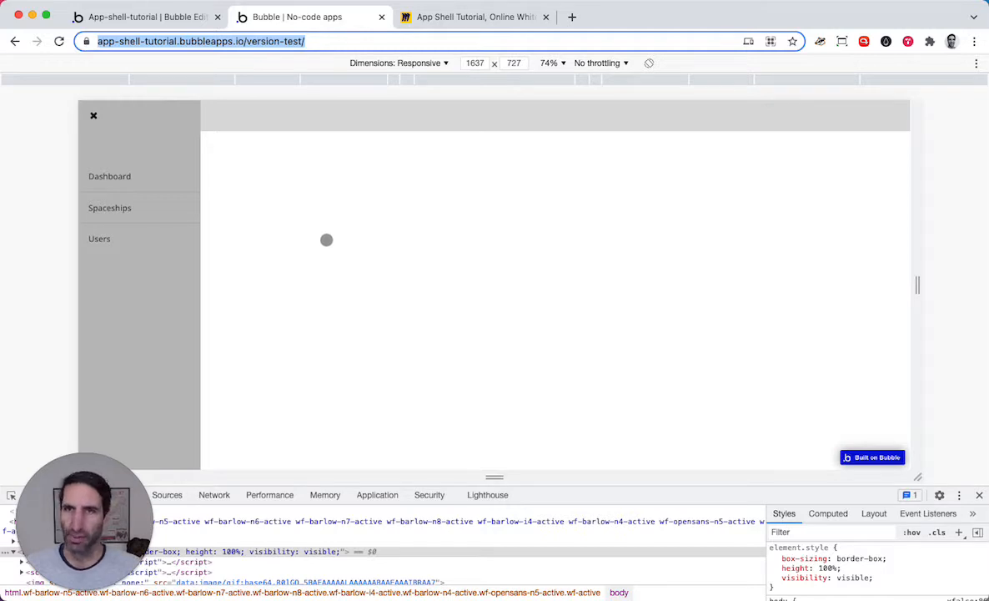
left_click(110, 176)
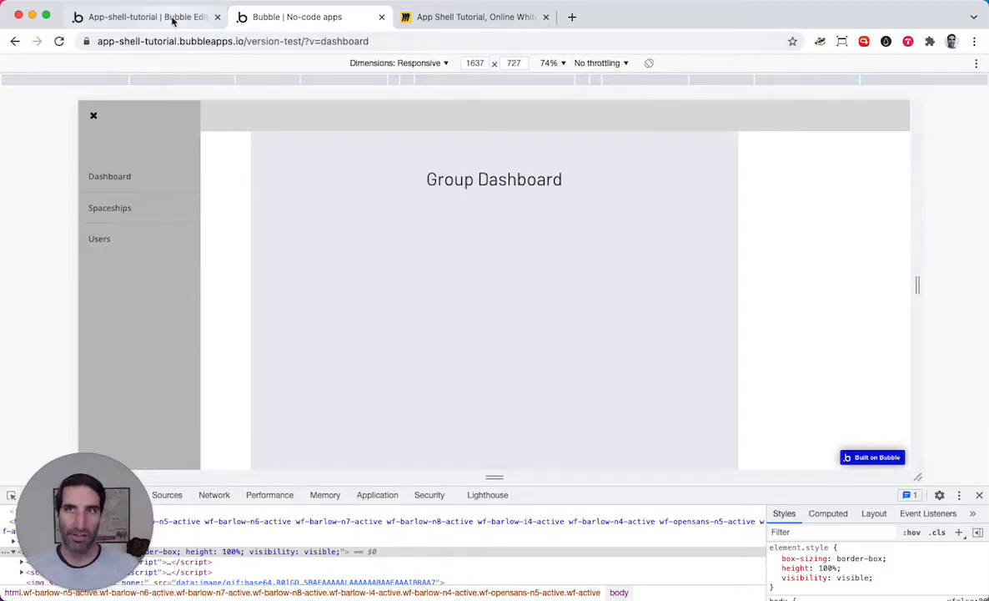
In the editor's workflows, create a 'Page is loaded' event
left_click(142, 16)
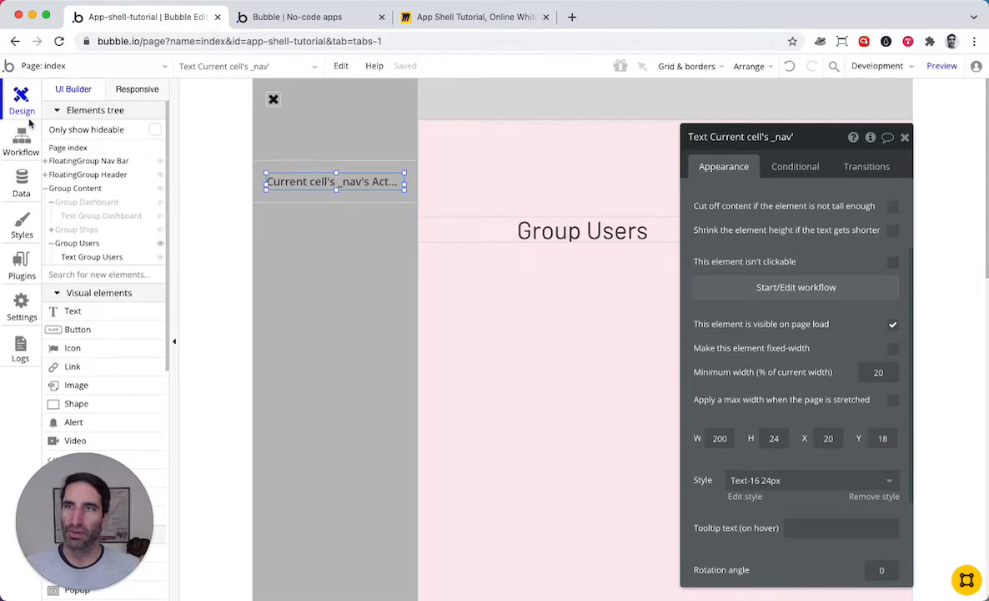
left_click(21, 142)
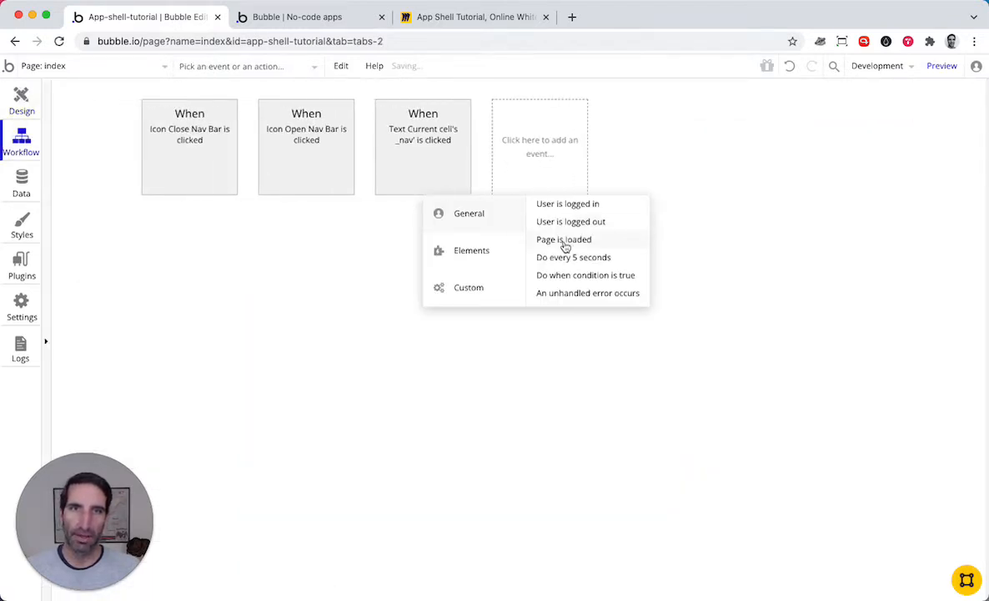
left_click(564, 239)
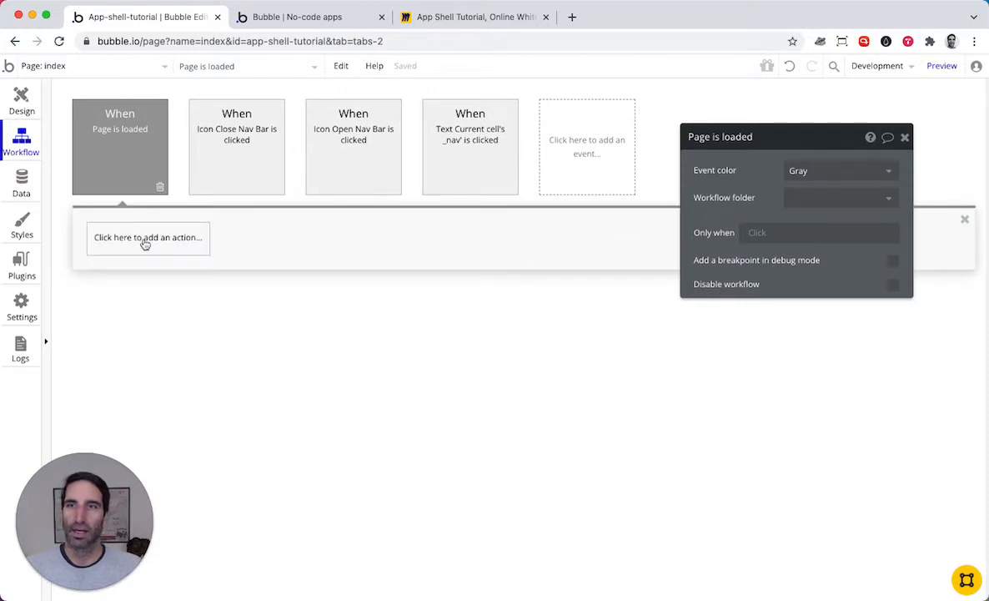
Add a 'Set state of an element' action to the page-load workflow
left_click(148, 237)
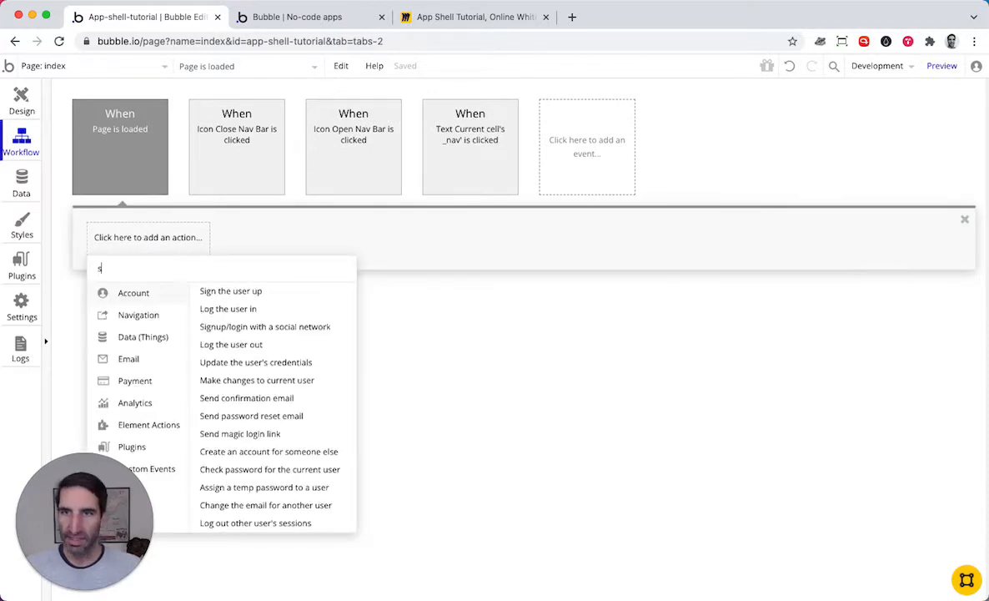
type("set")
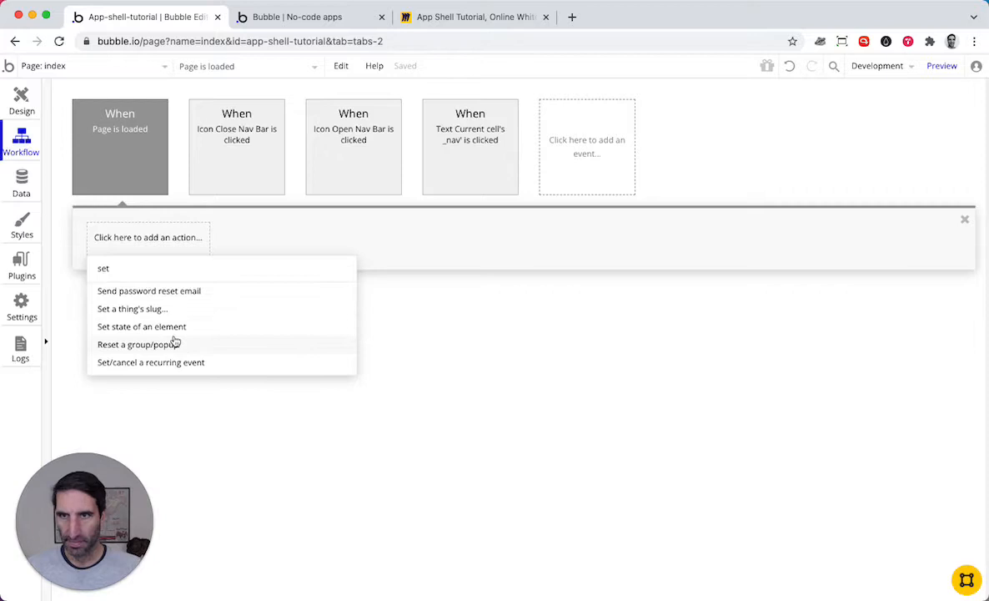
left_click(142, 326)
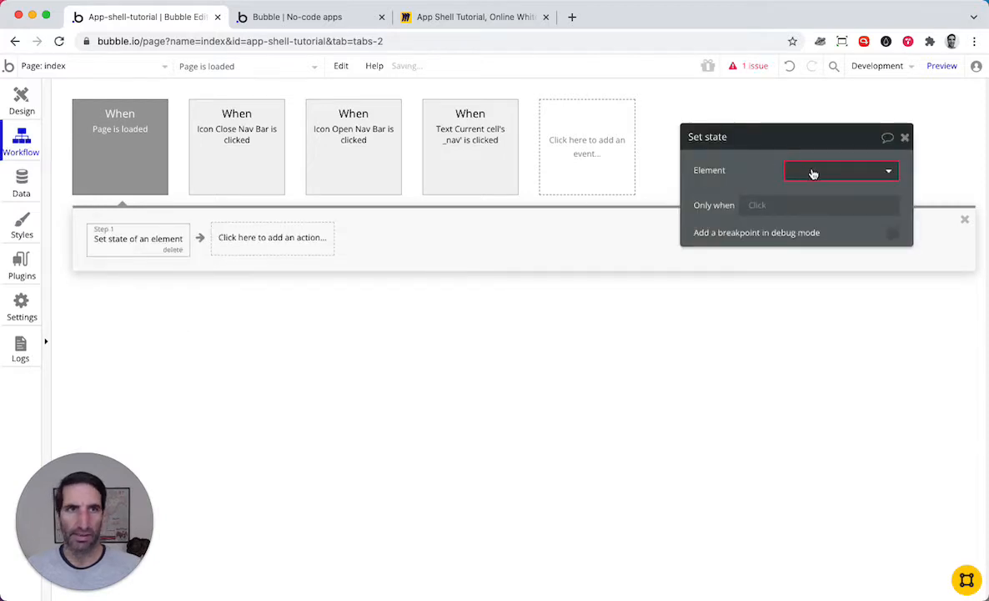
Target the index element and create a new custom state 'nav' of type _nav
left_click(838, 170)
type("nav")
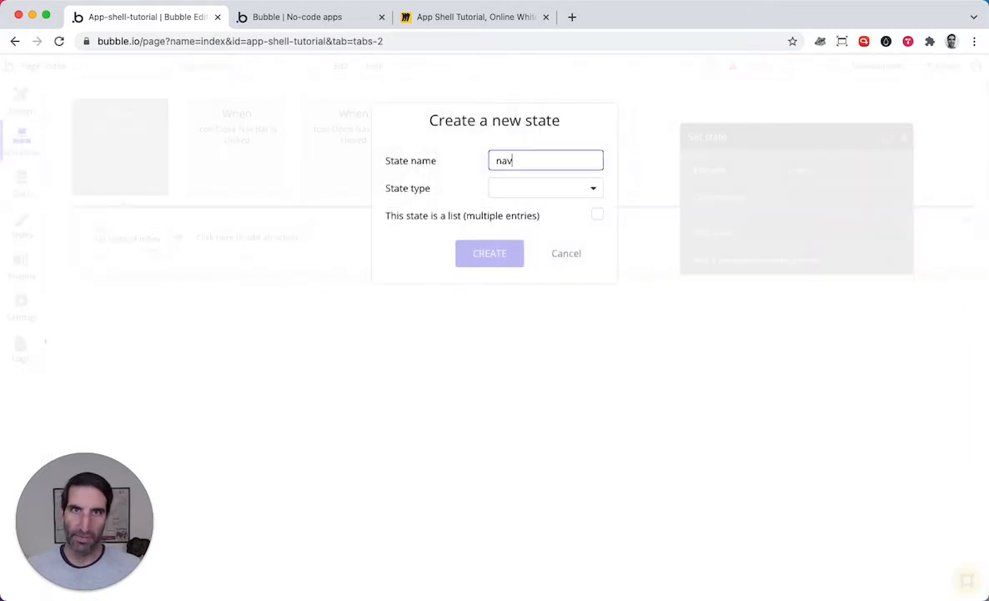
left_click(545, 188)
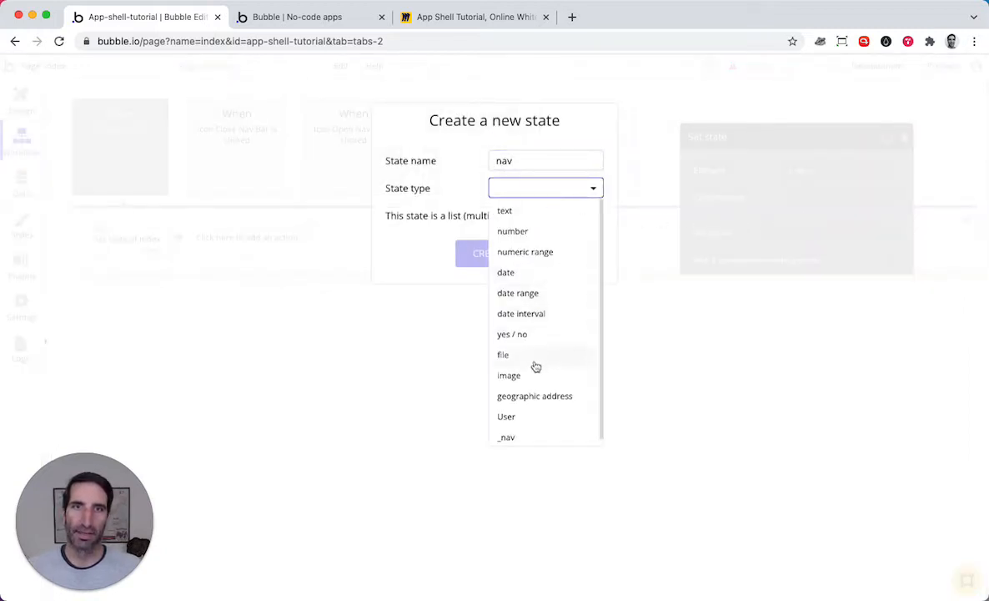
left_click(506, 436)
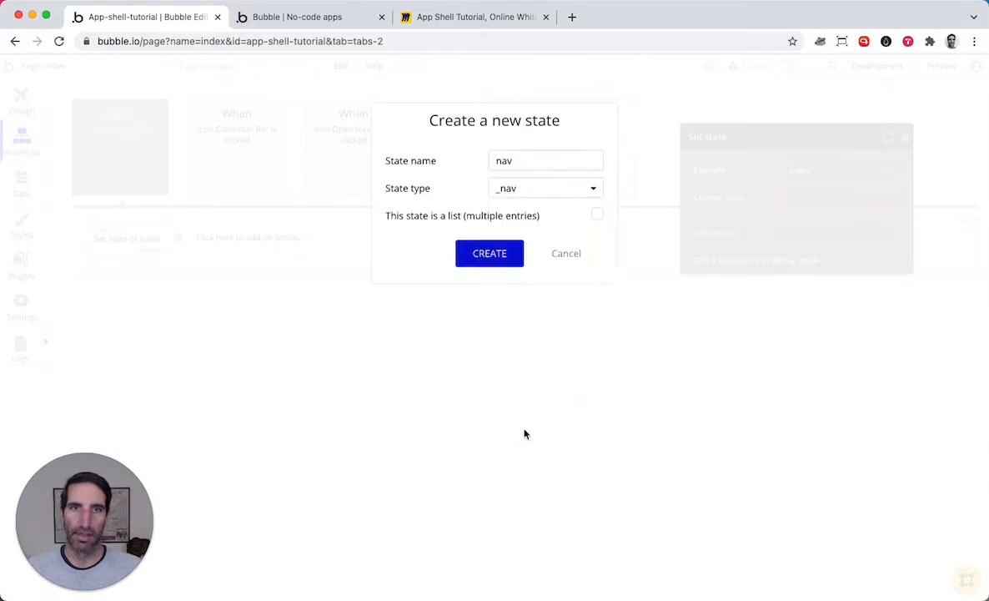
left_click(489, 253)
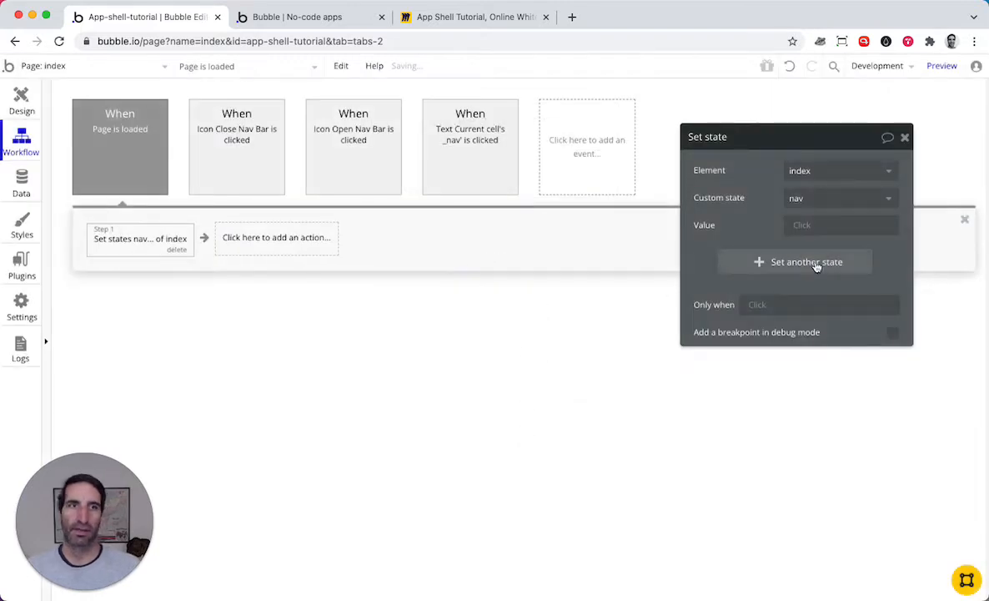
Set the nav state's value to Get parameter 'v' from page URL
left_click(840, 225)
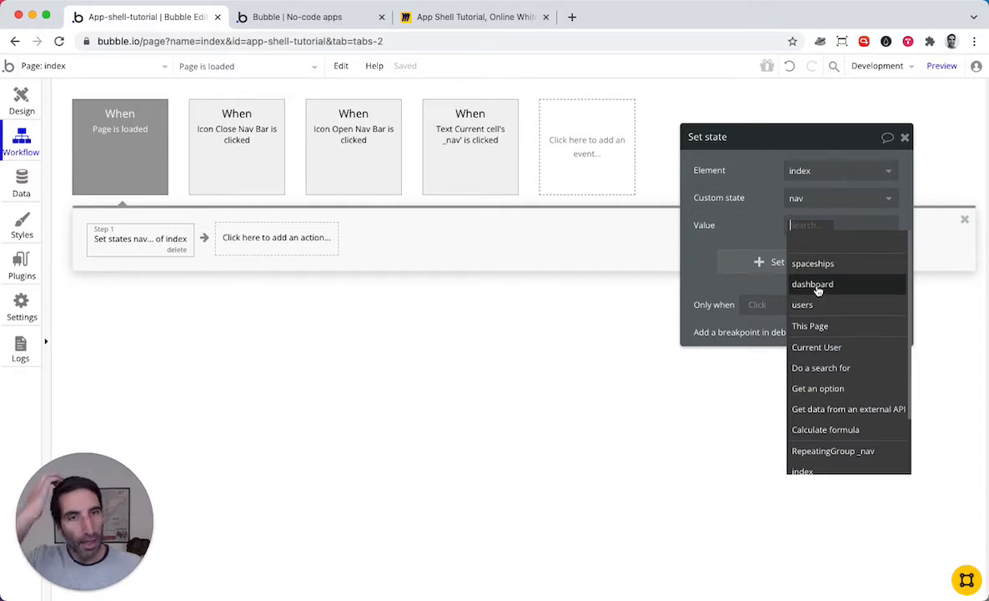
mouse_move(845, 305)
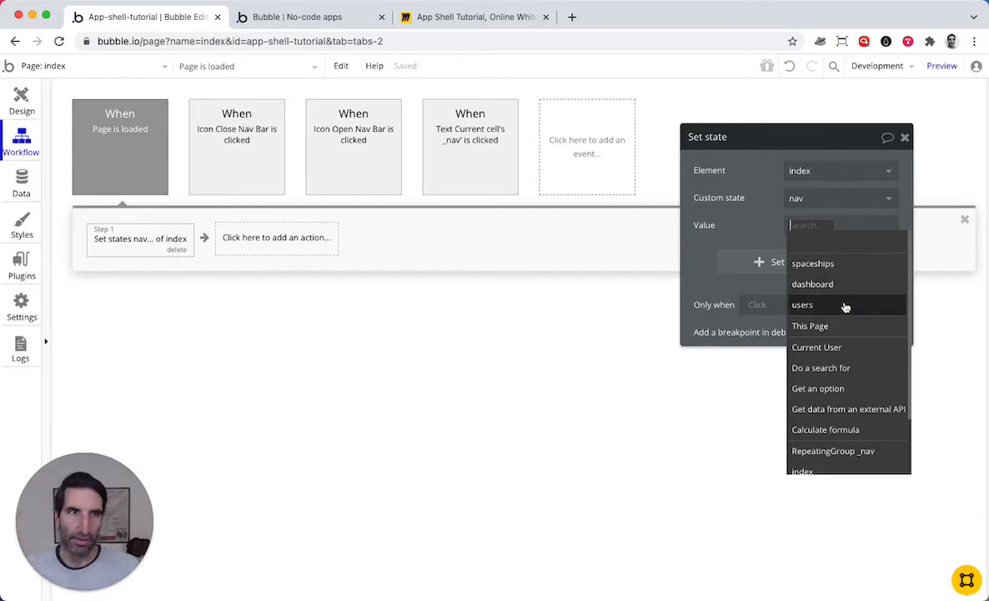
type("url")
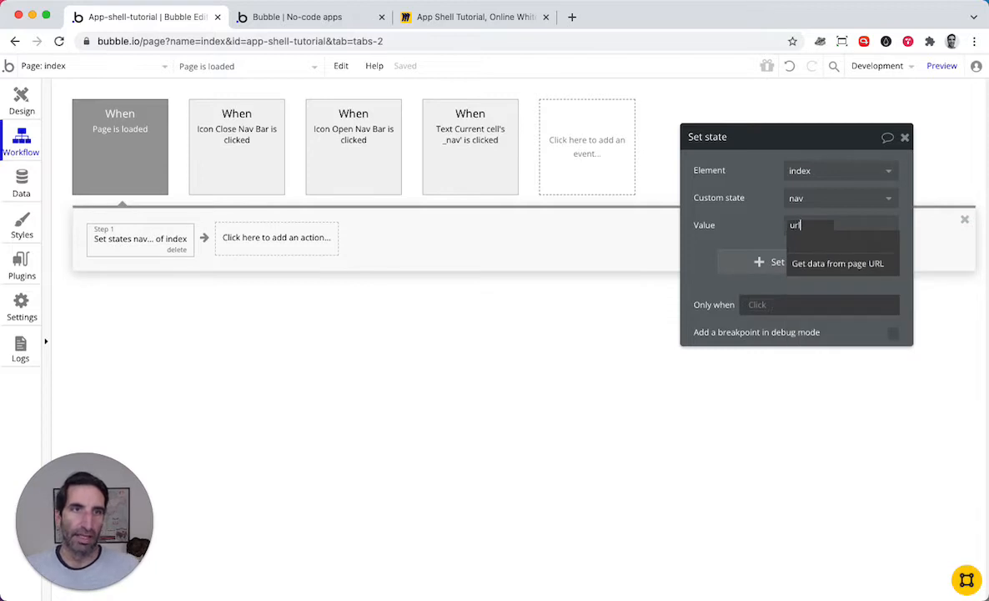
left_click(838, 263)
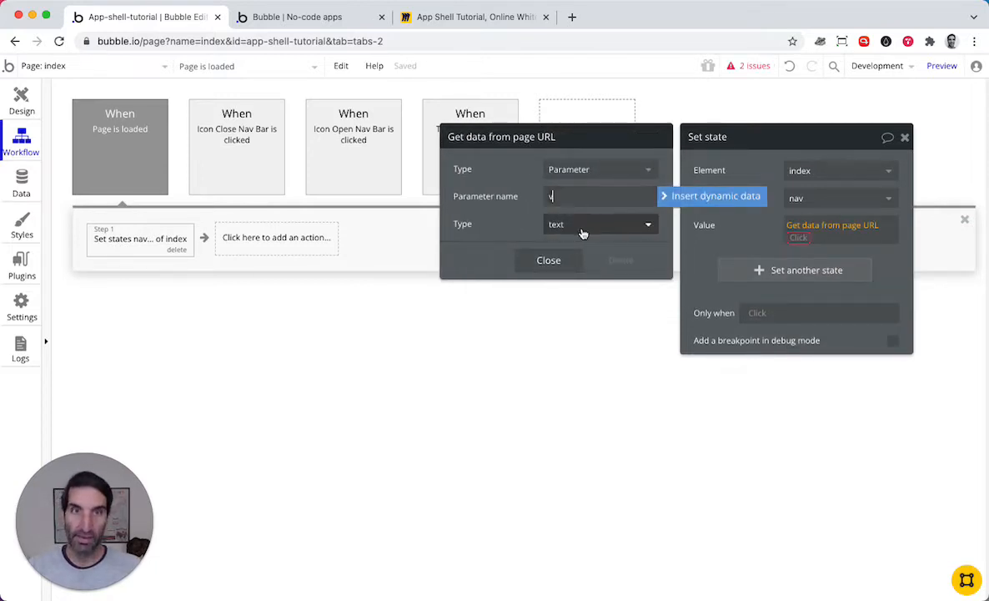
type("v")
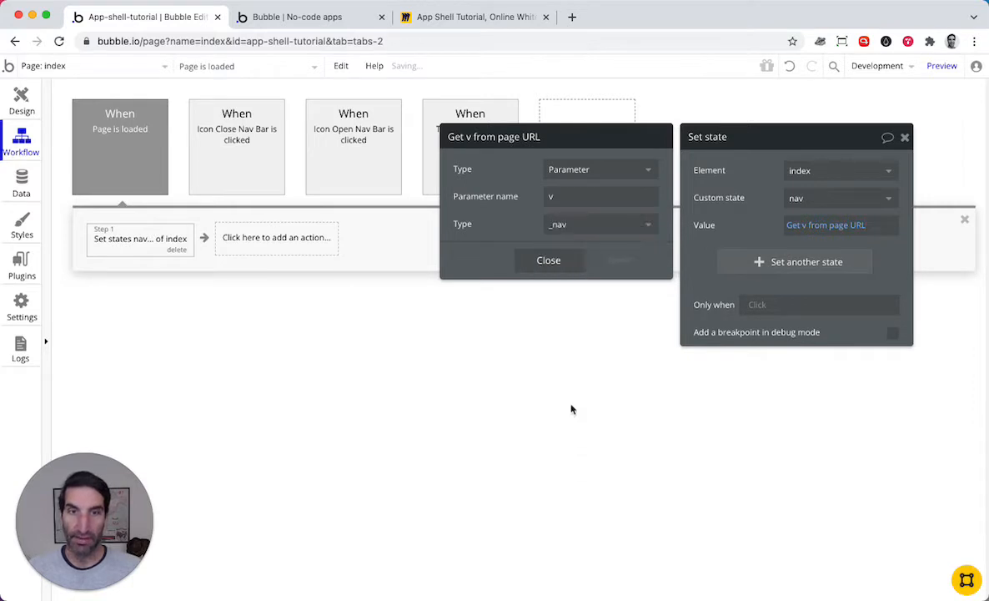
left_click(548, 260)
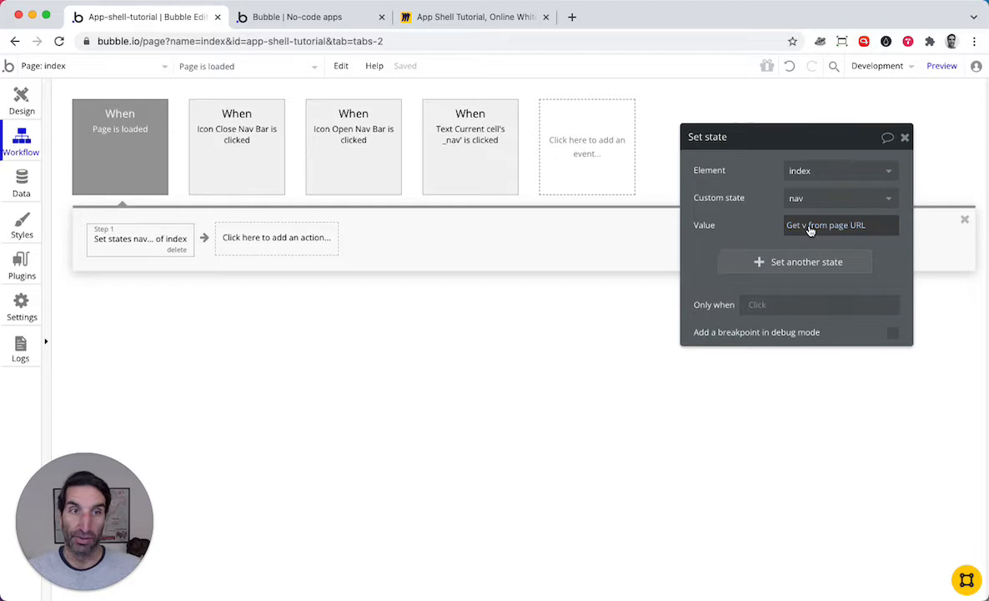
Set the URL parameter v's type to _nav, reverting an accidental text choice
left_click(826, 225)
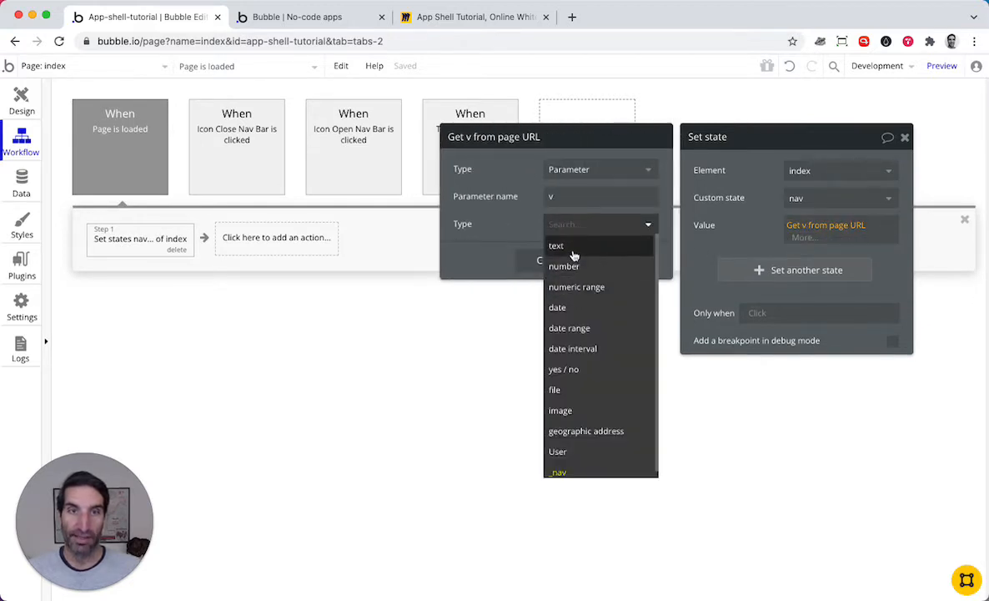
left_click(556, 246)
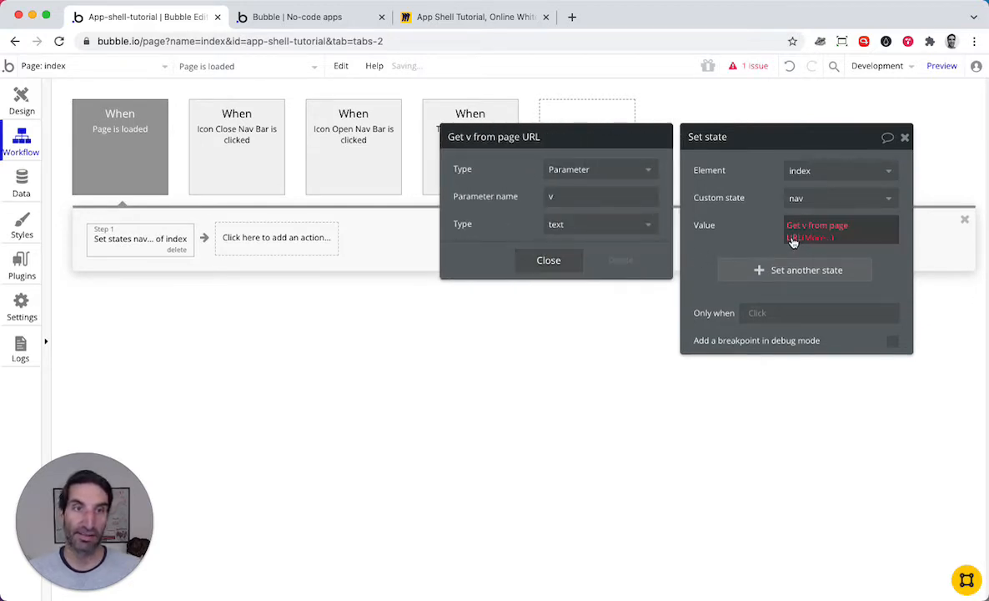
mouse_move(796, 242)
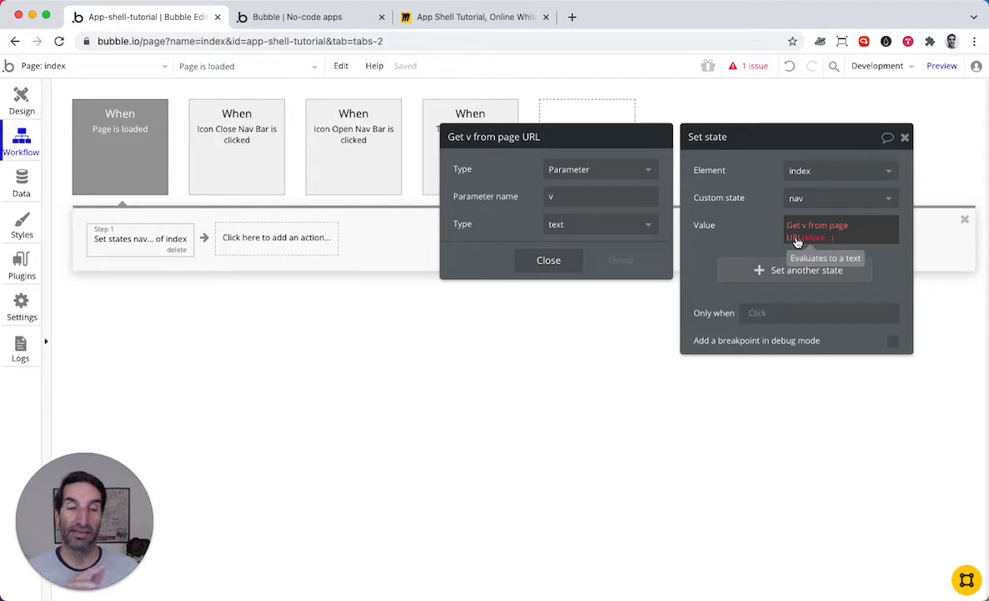
left_click(599, 223)
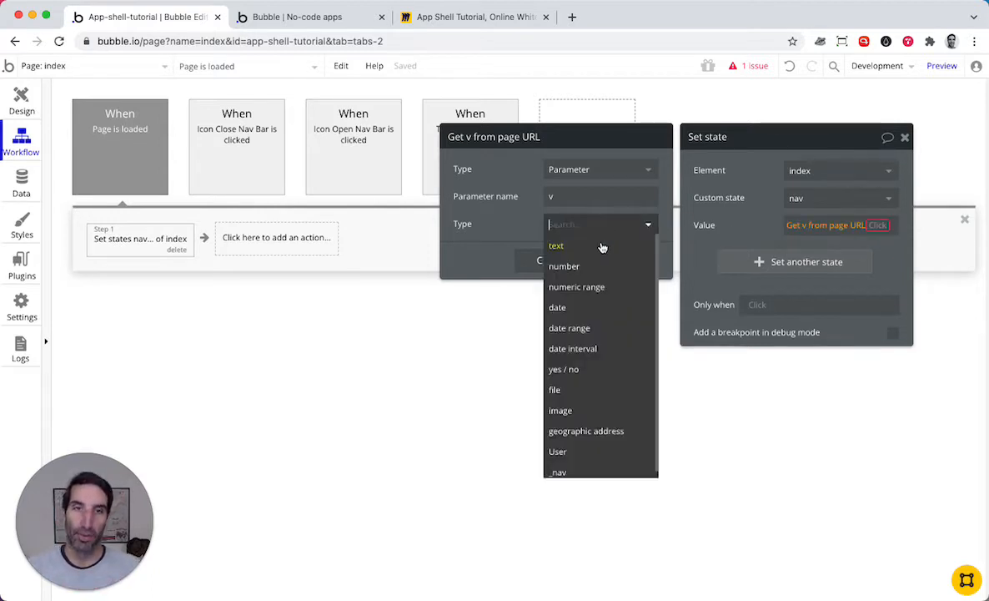
left_click(558, 471)
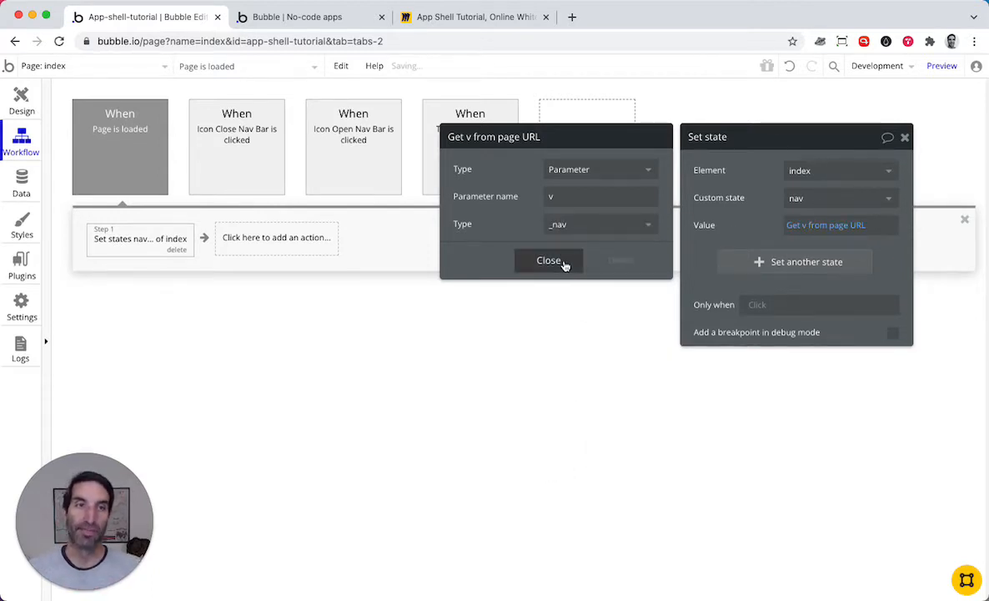
left_click(549, 260)
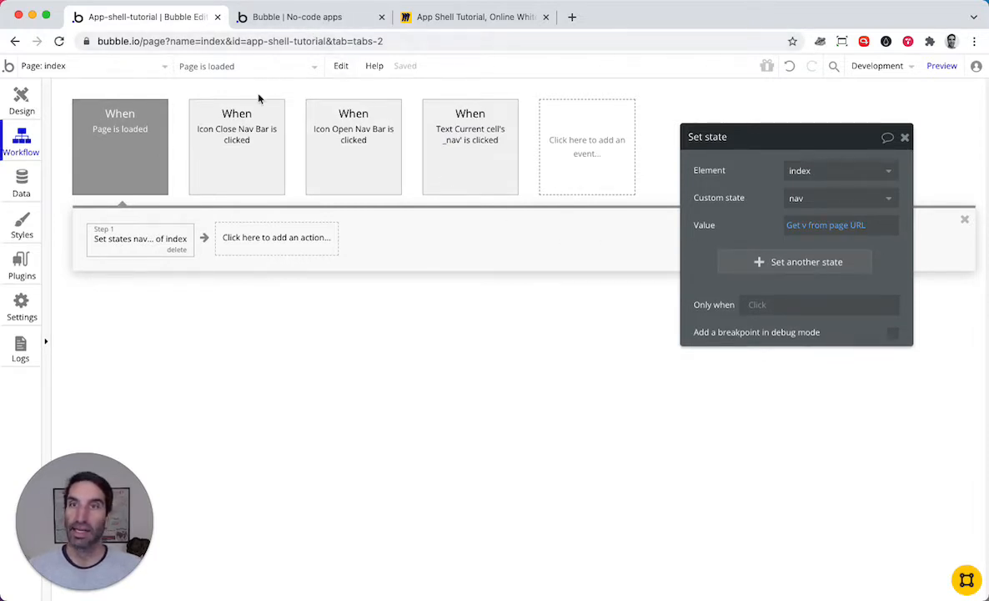
mouse_move(21, 96)
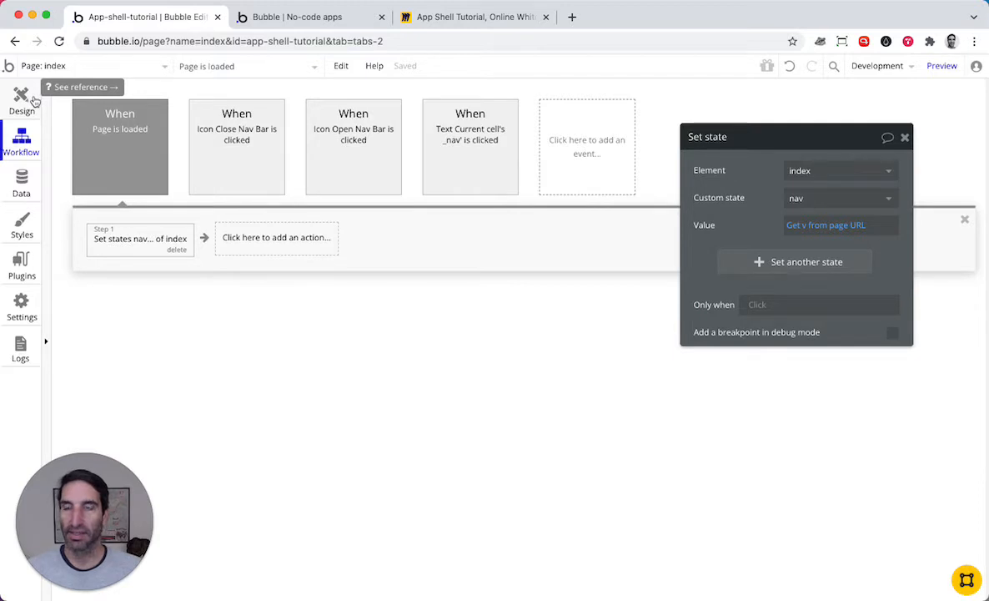
left_click(21, 96)
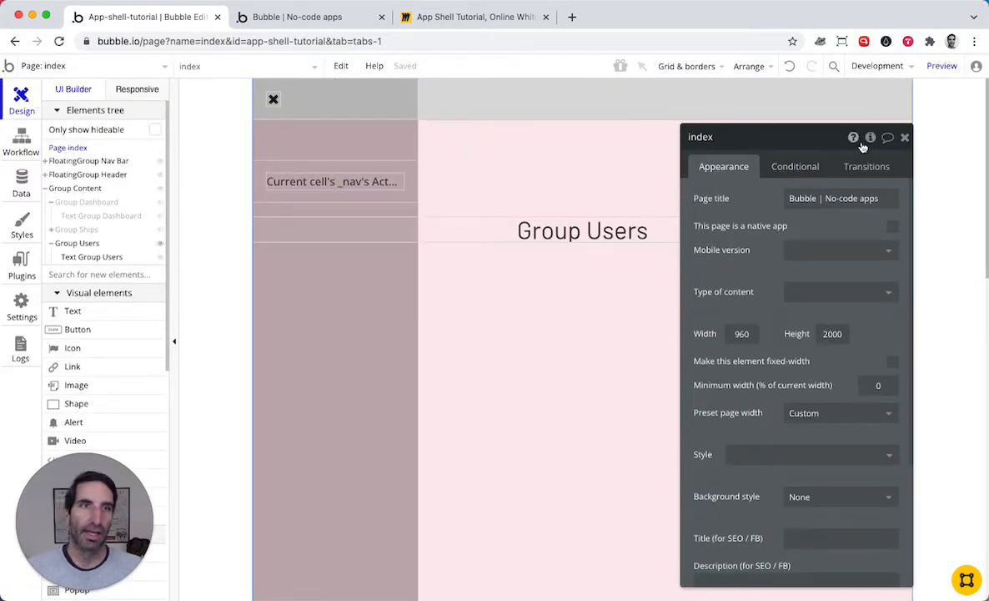
In the index page's Element inspector, set the nav state's default value to dashboard
left_click(555, 206)
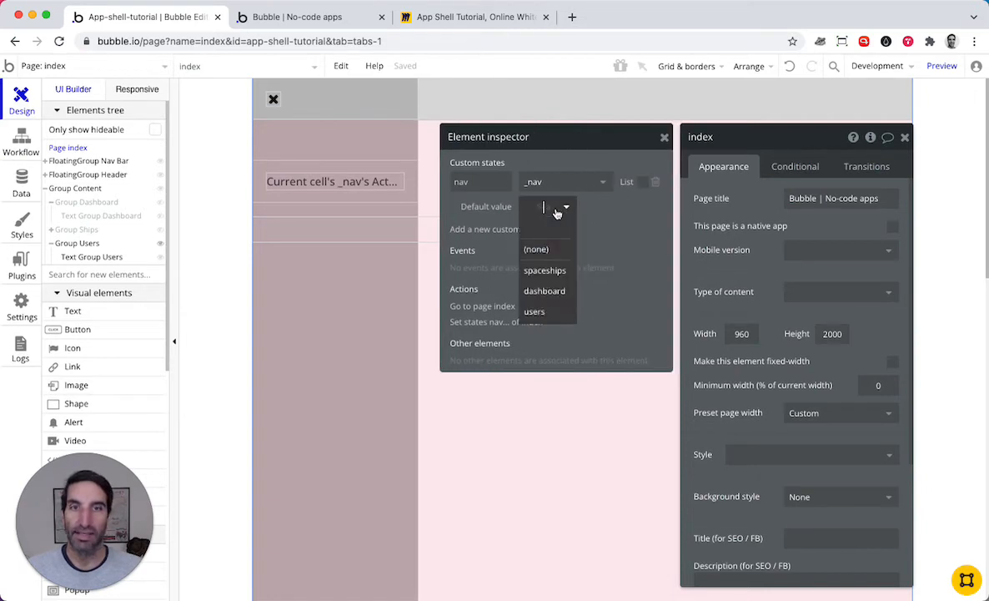
left_click(545, 290)
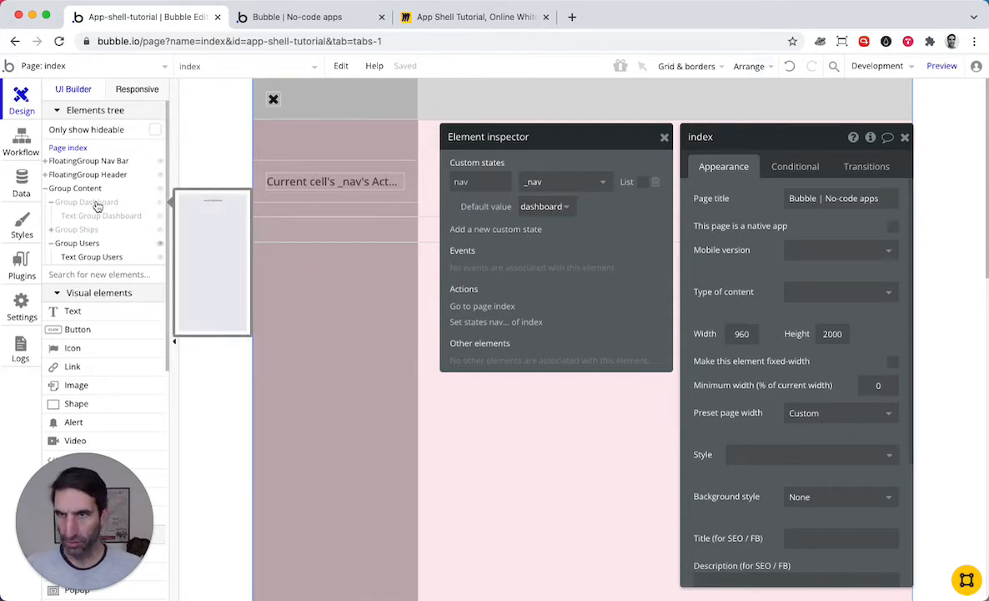
left_click(86, 202)
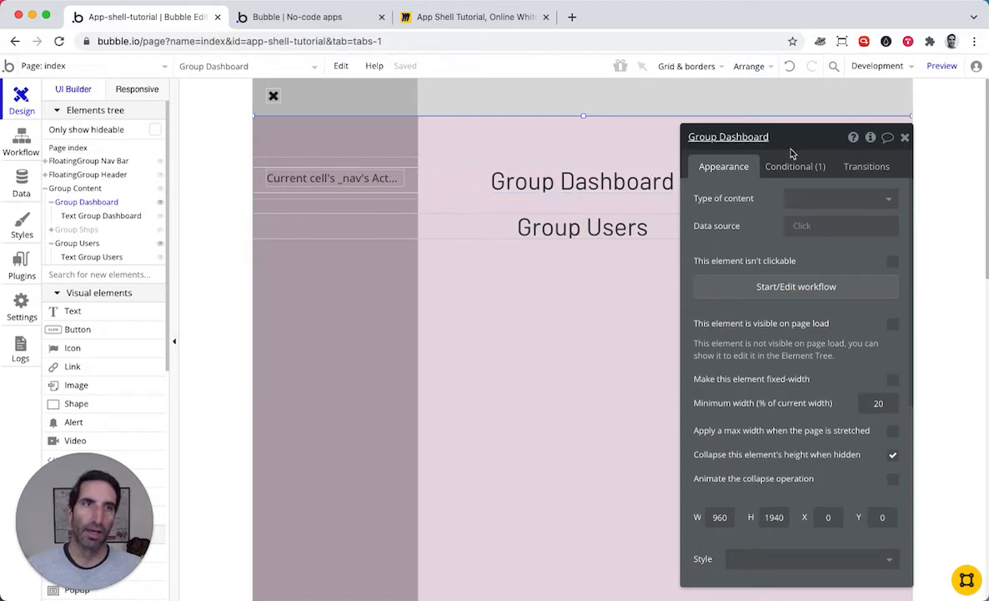
Change Group Dashboard's conditional When expression to index's nav is dashboard
left_click(795, 166)
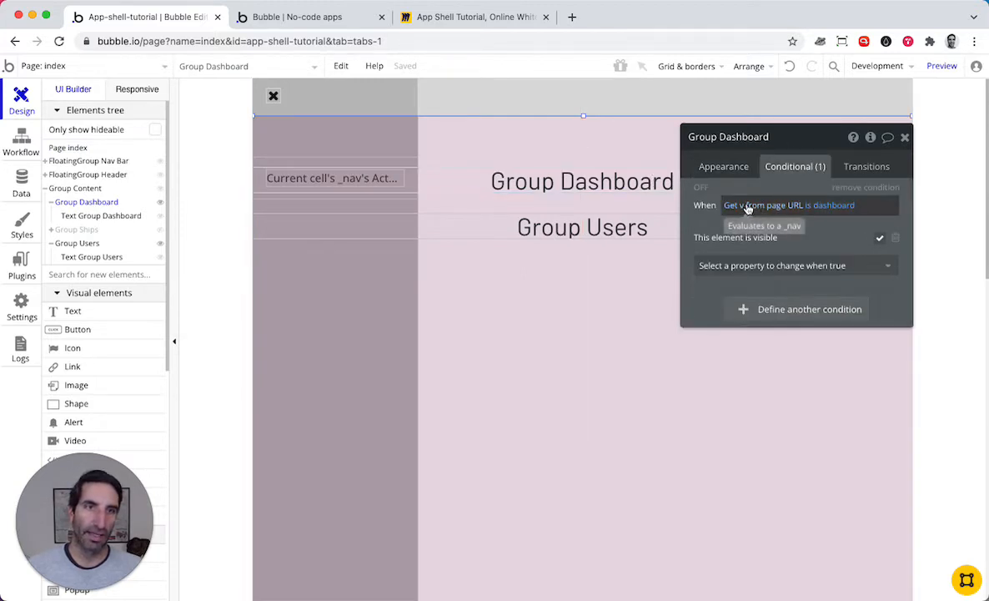
left_click(764, 204)
type("ind")
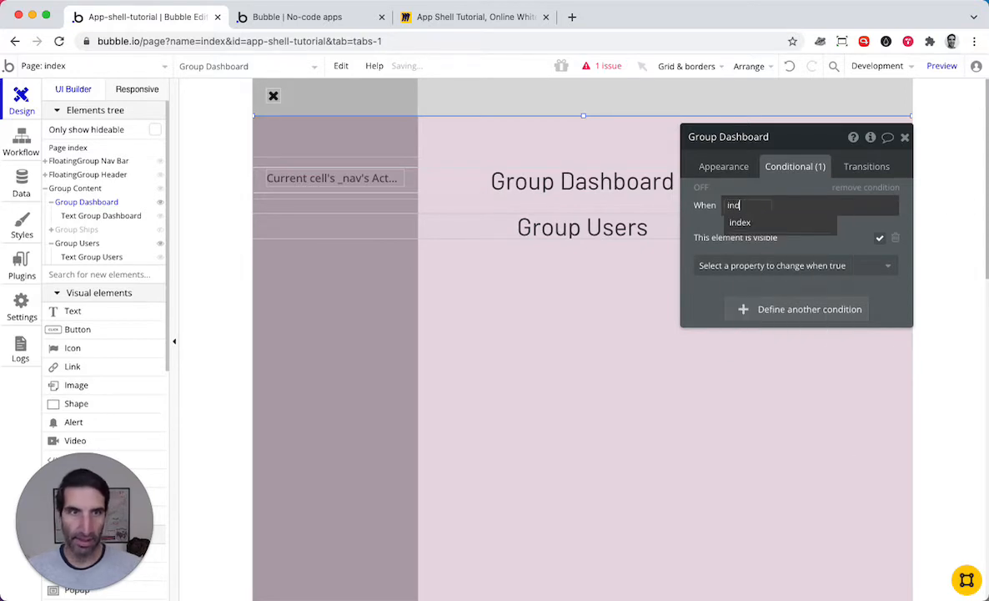
left_click(740, 222)
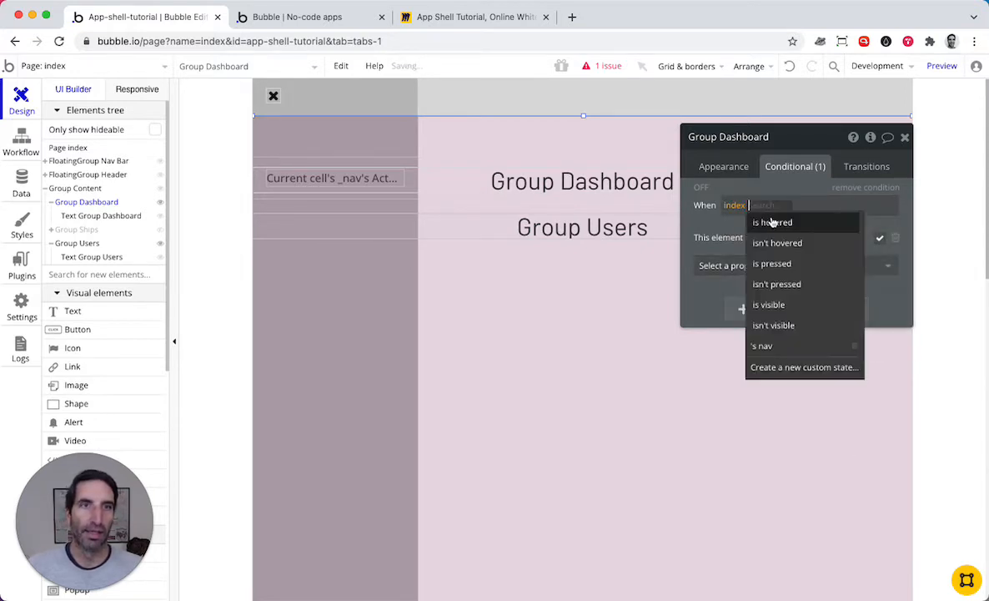
left_click(760, 345)
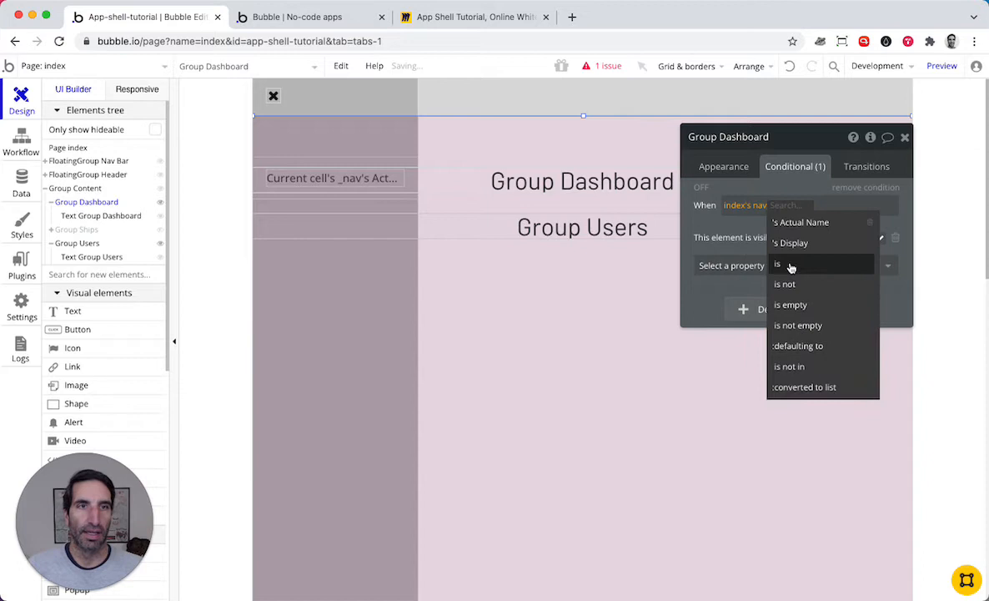
left_click(777, 263)
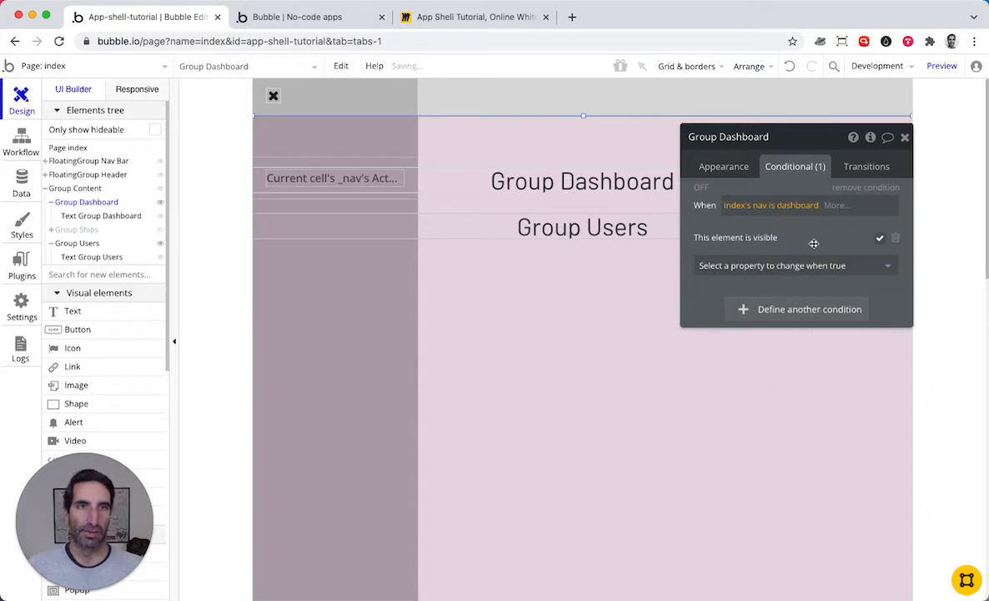
right_click(771, 205)
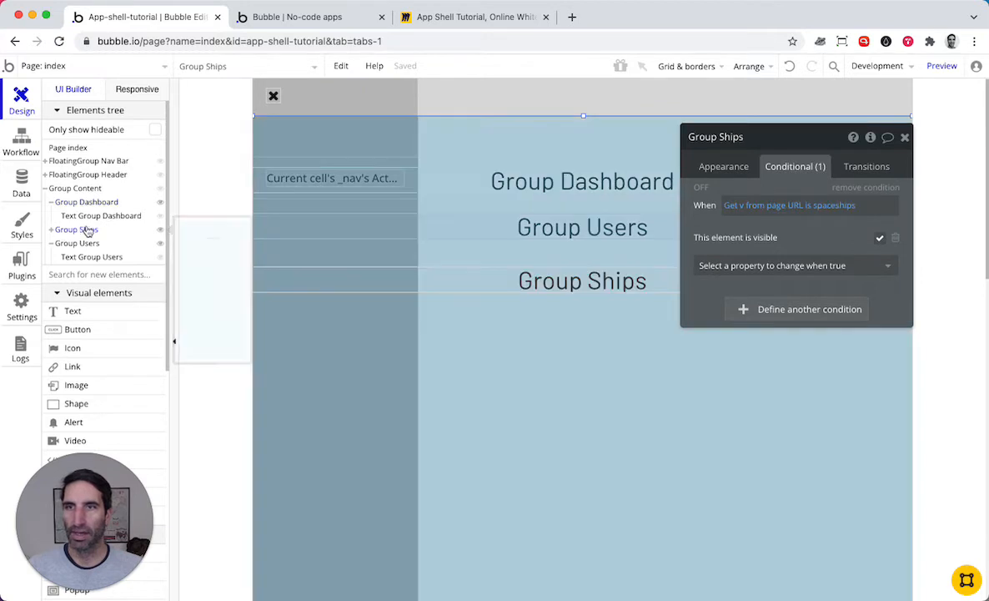
Set Group Ships' condition to index's nav is spaceships, then rewrite Group Users' condition
right_click(789, 204)
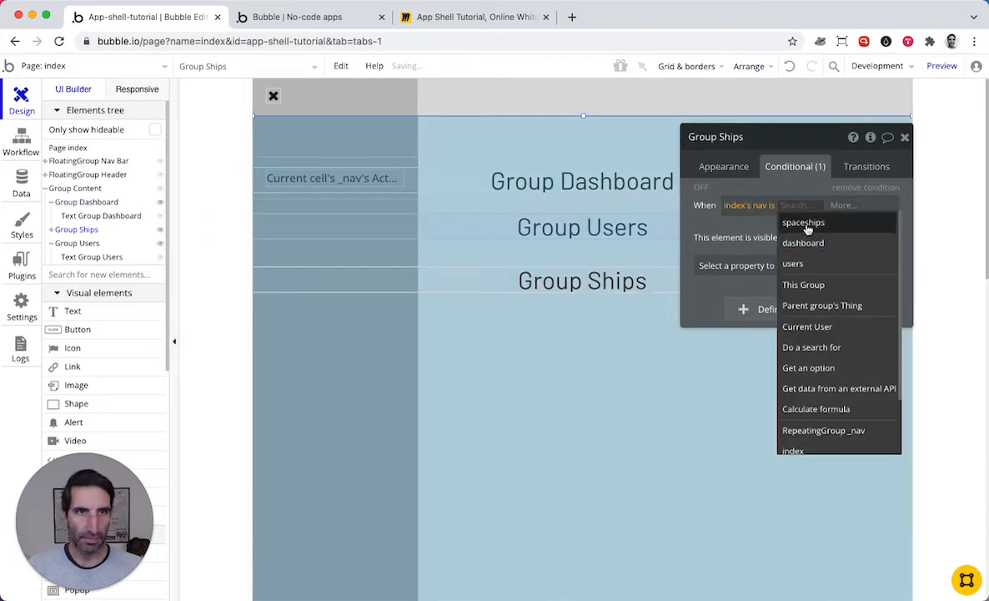
left_click(803, 223)
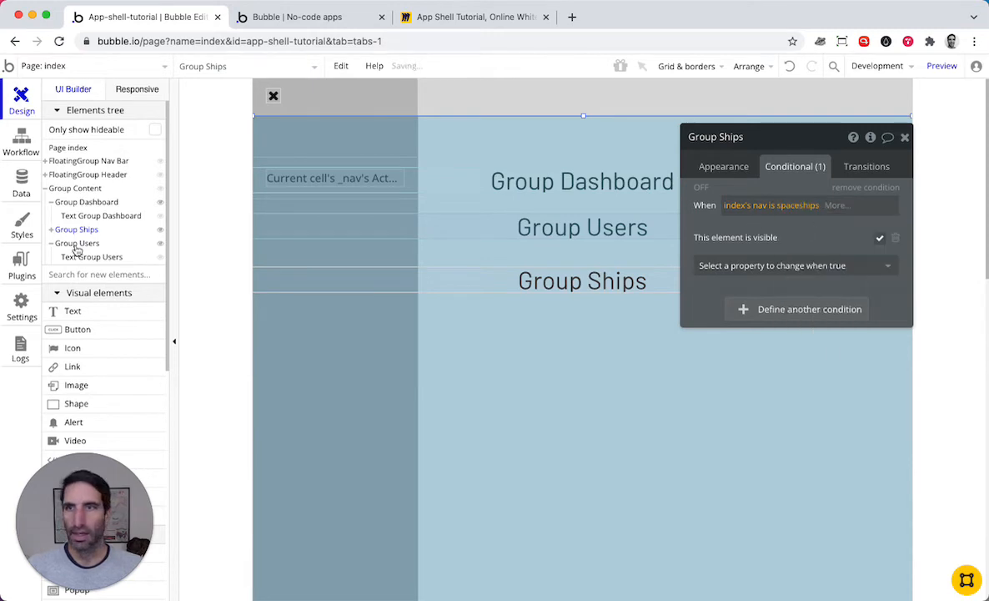
left_click(76, 243)
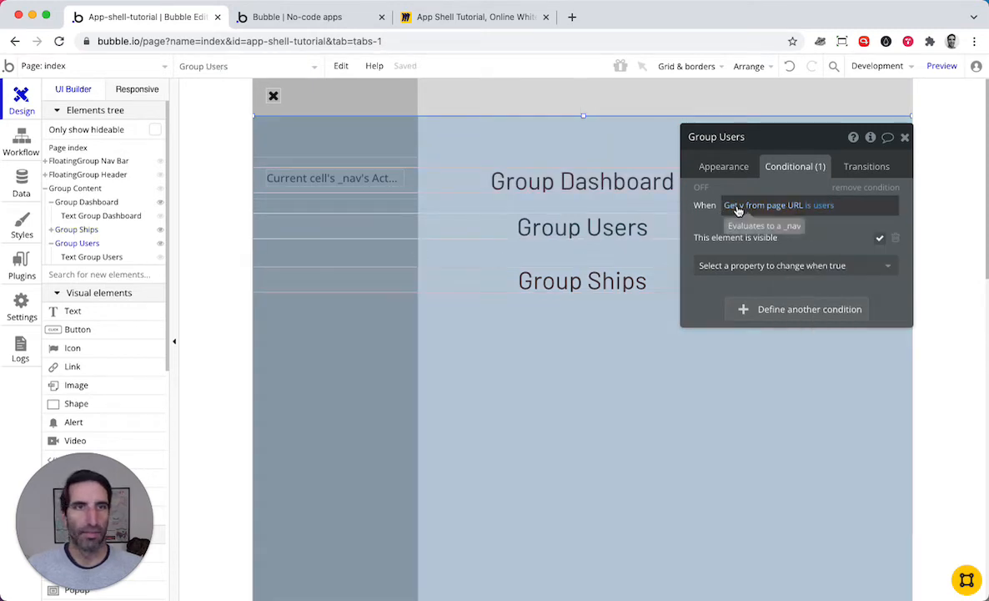
left_click(764, 205)
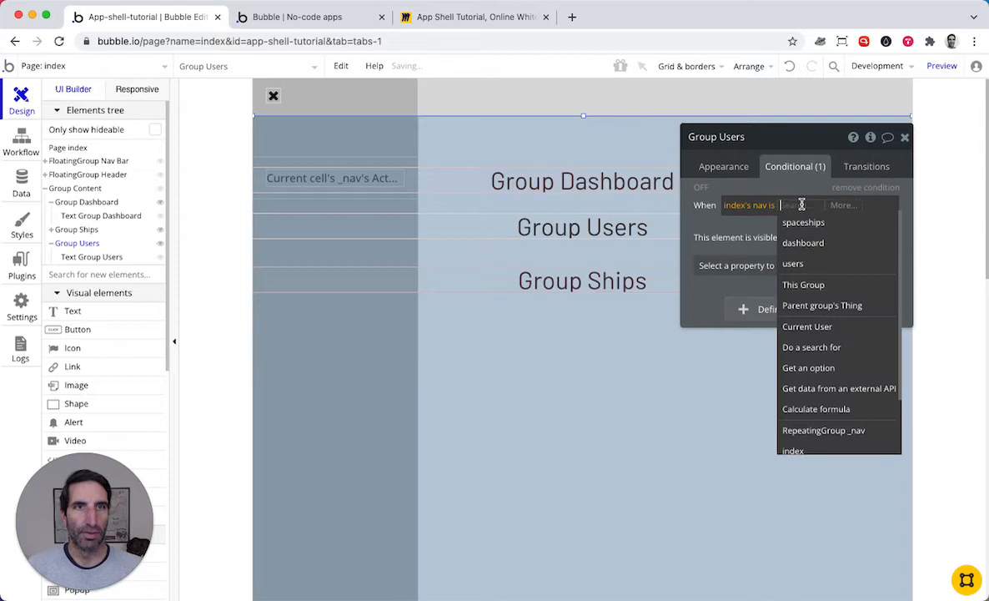
left_click(793, 263)
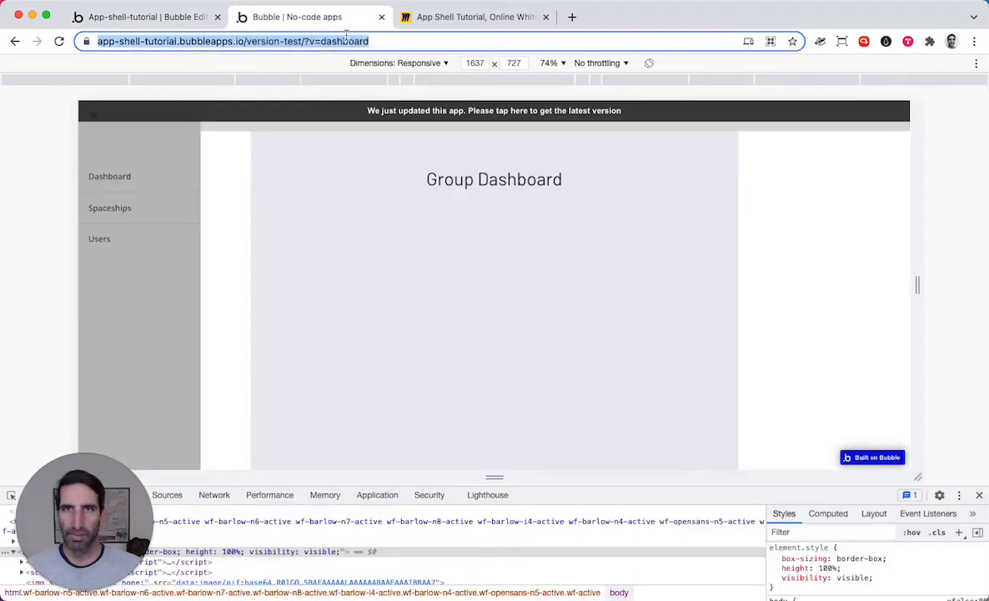
Test preview with v=spaceships, then without a parameter, and click nav items
left_click(346, 41)
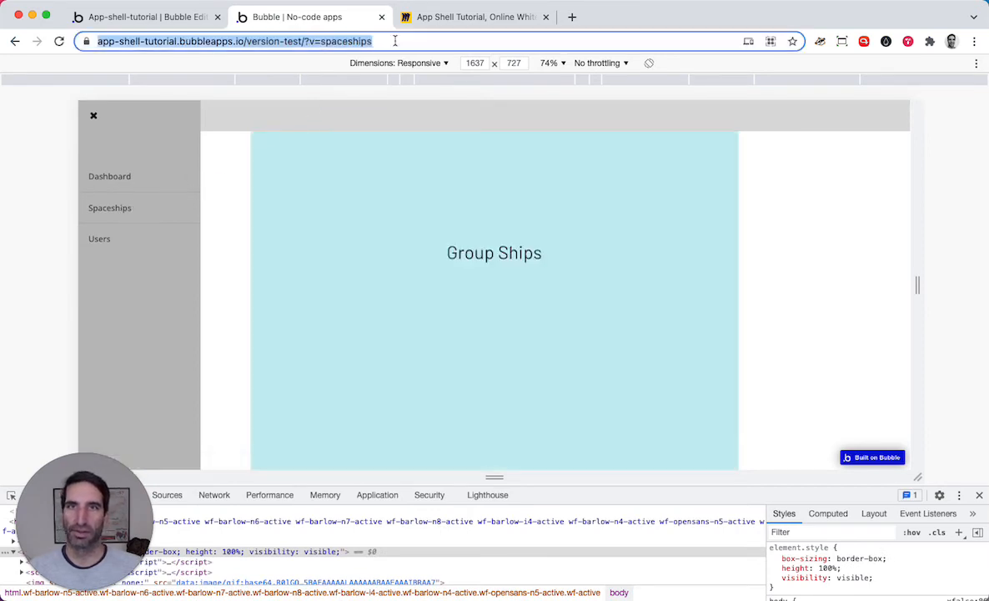
left_click(109, 207)
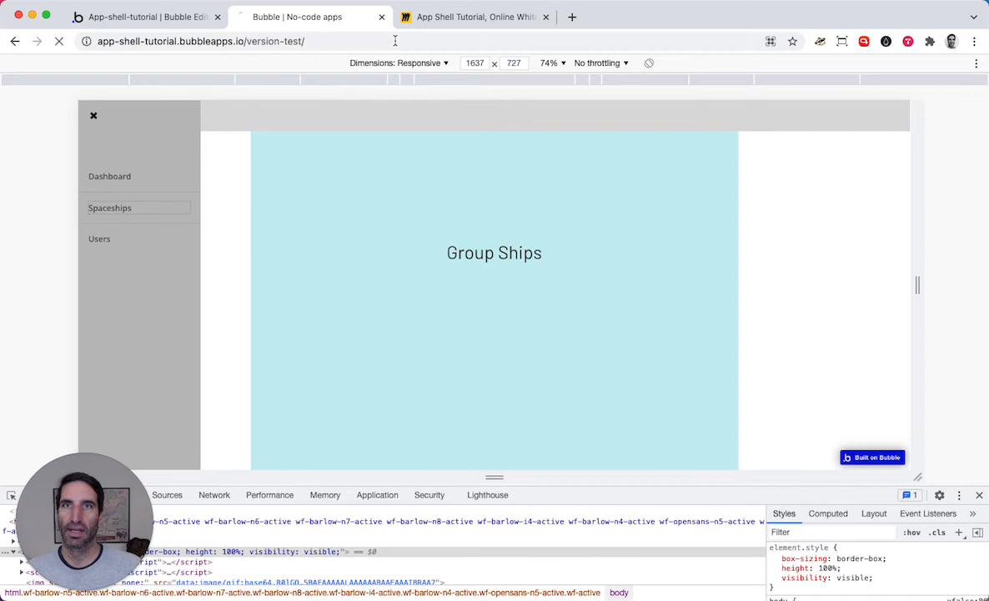
left_click(109, 176)
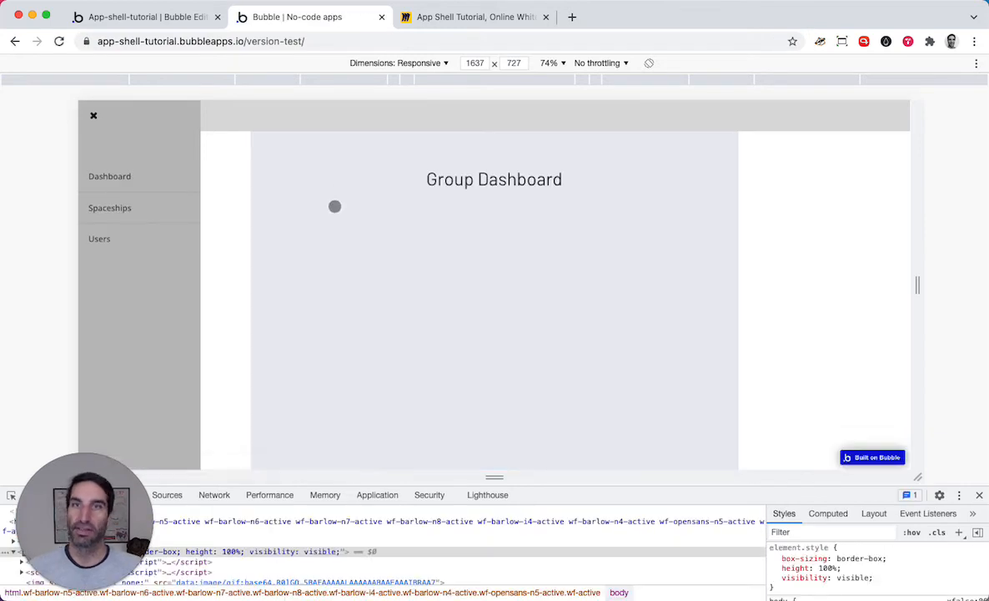
left_click(109, 208)
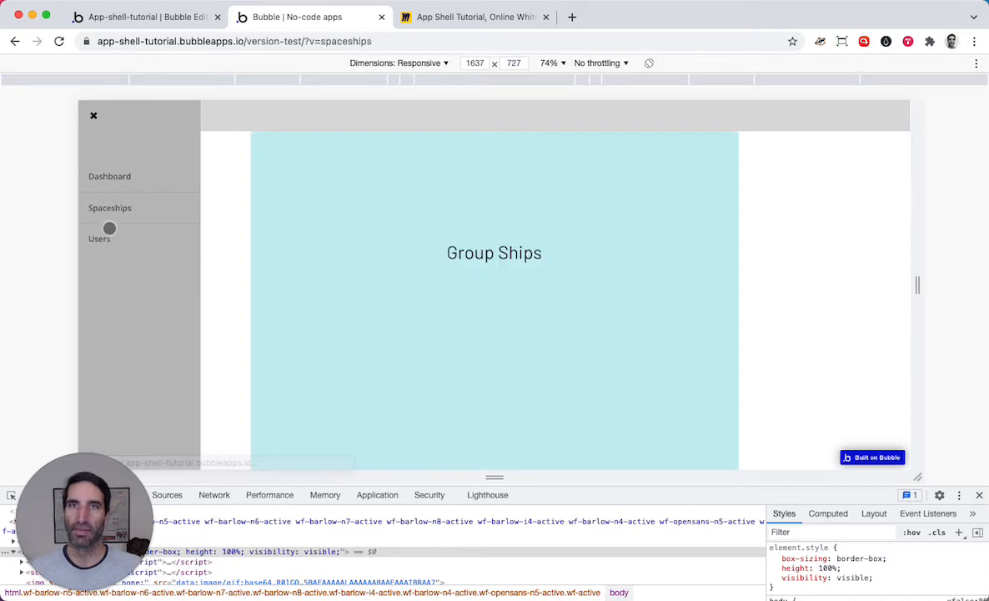
left_click(98, 237)
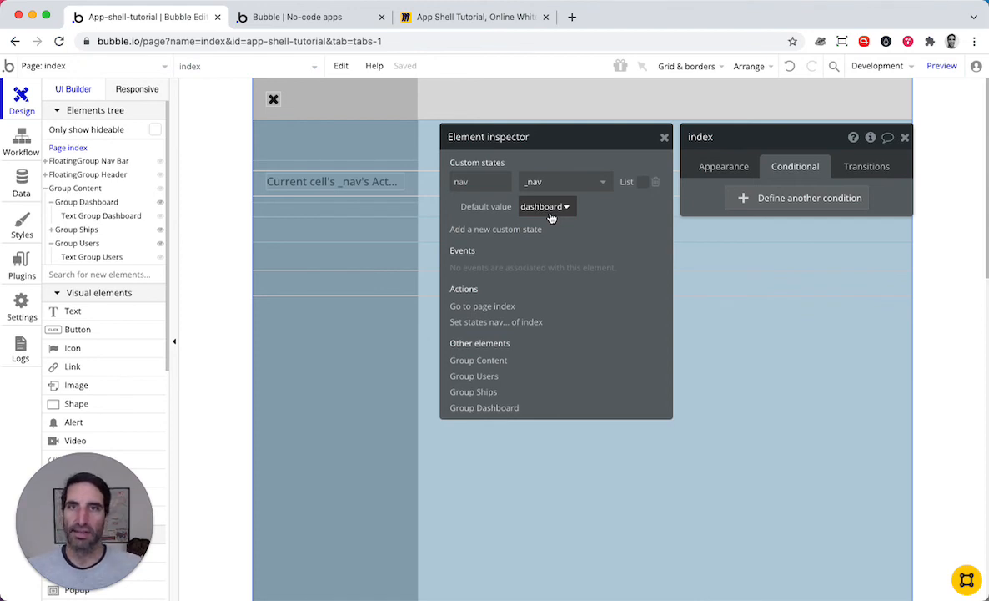
mouse_move(507, 217)
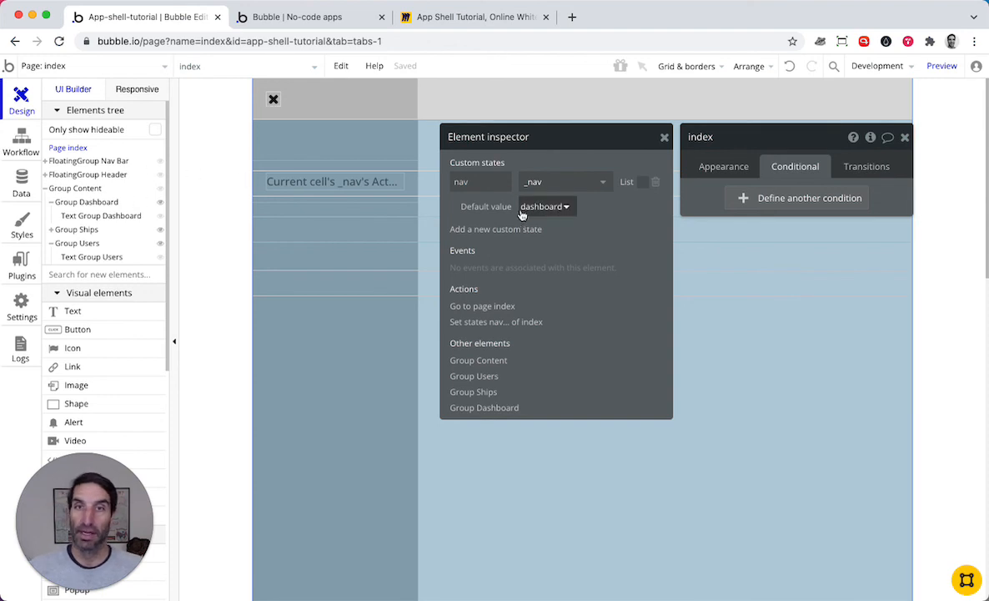
left_click(21, 141)
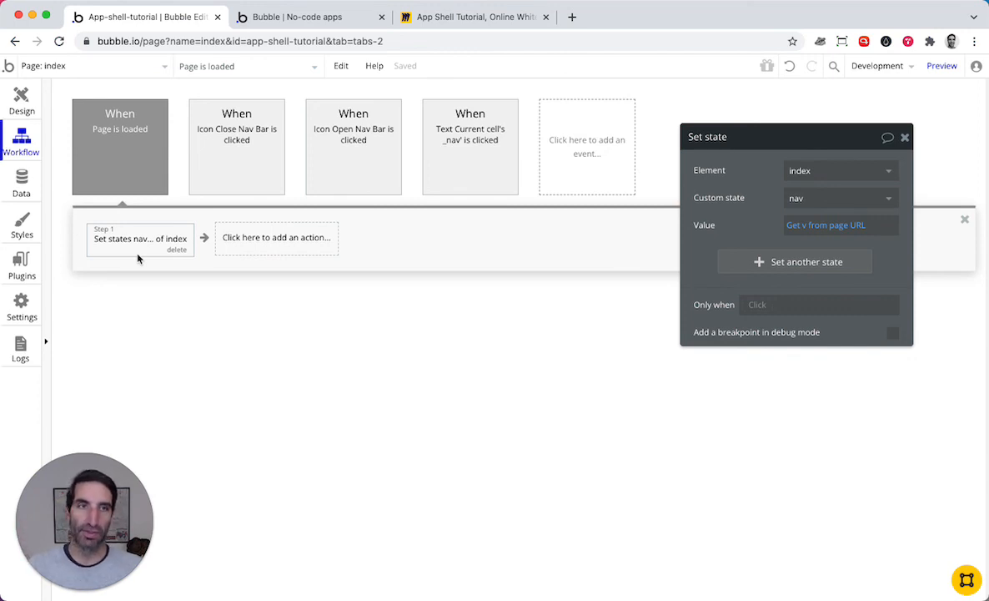
mouse_move(131, 243)
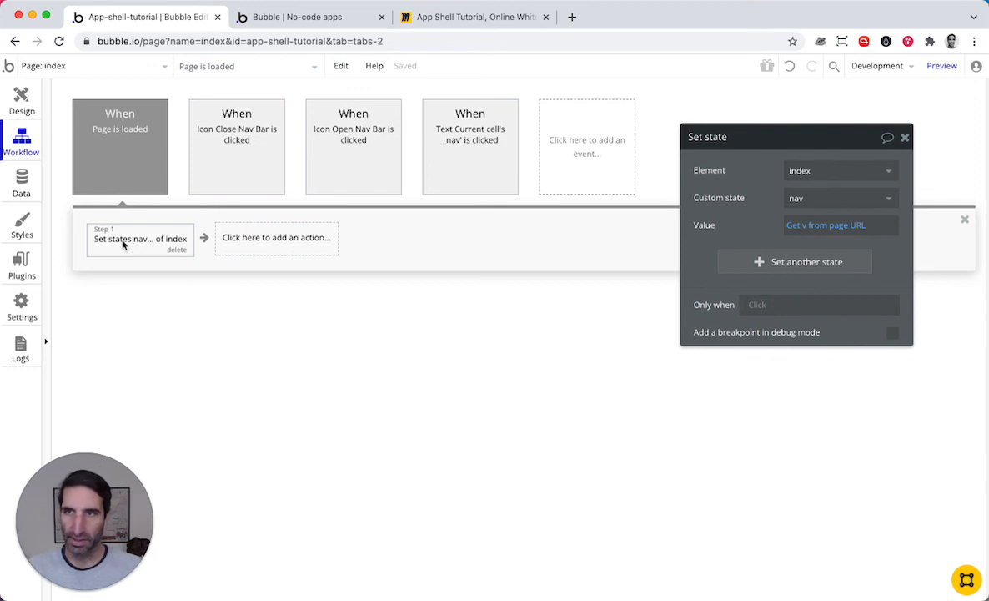
mouse_move(136, 298)
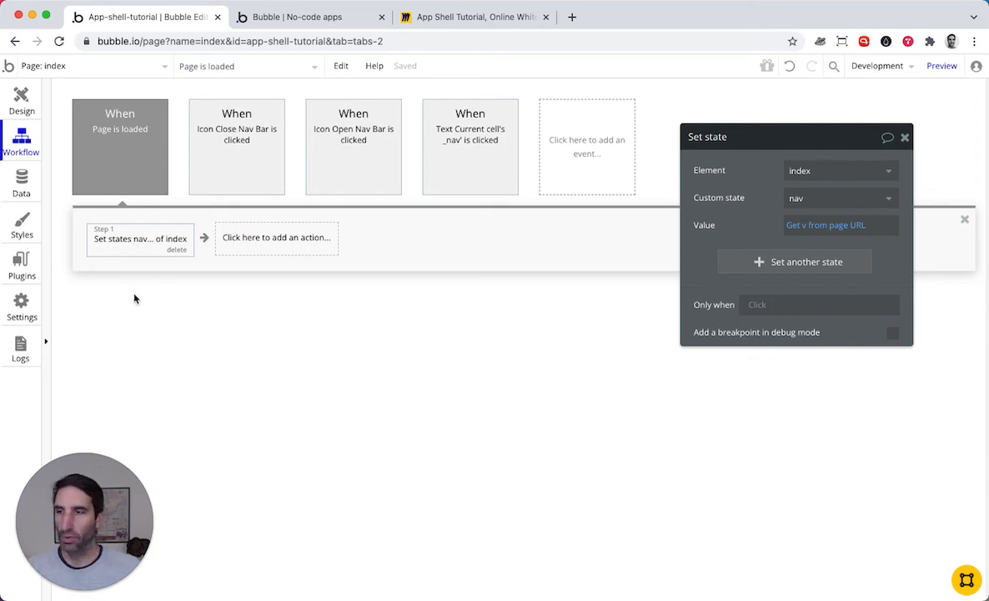